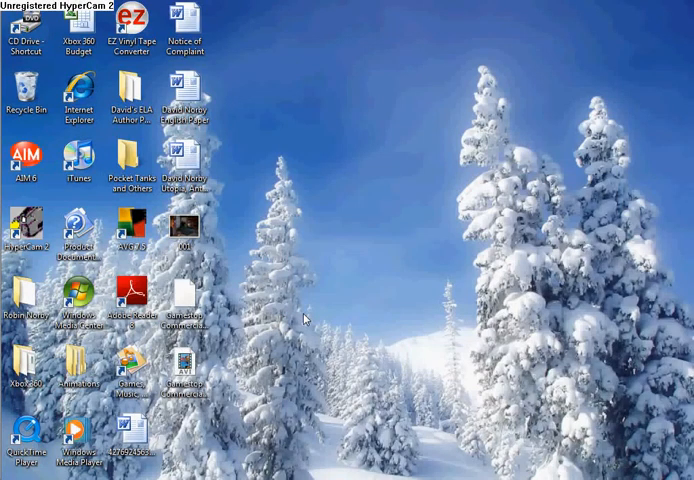
mouse_move(301, 318)
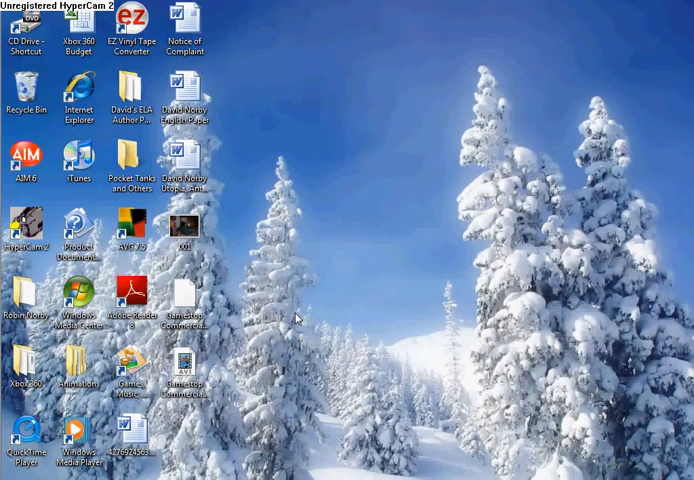
mouse_move(282, 281)
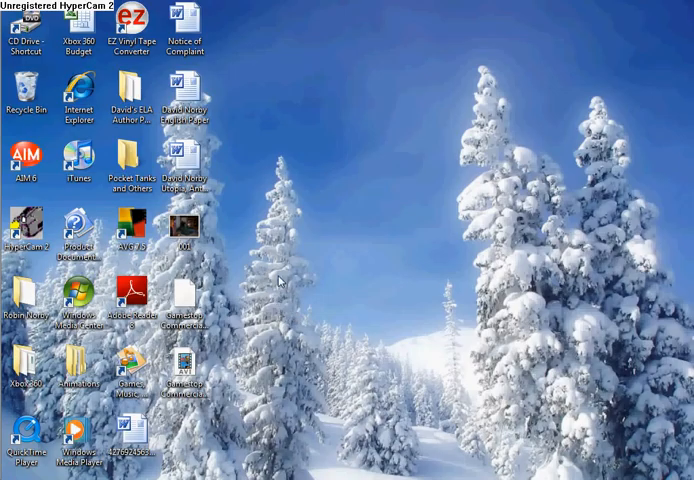
mouse_move(207, 267)
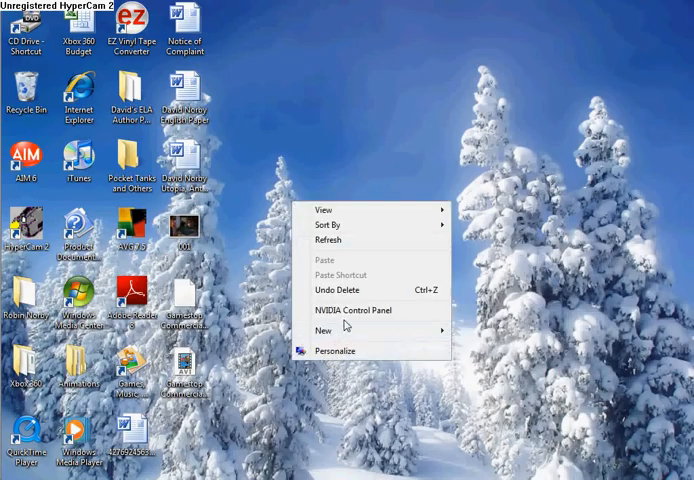
- Create a new folder on the desktop named 'pic'
left_click(323, 330)
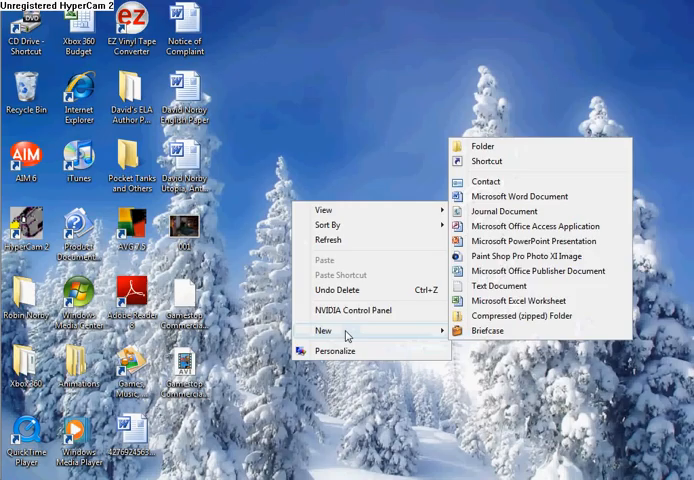
left_click(483, 146)
type("pic")
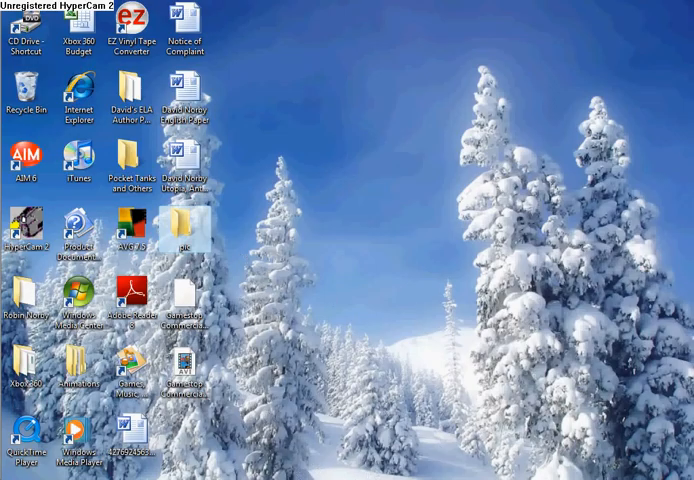
- Launch iTunes and select the iPod 'Frodo' under Devices
double_click(78, 160)
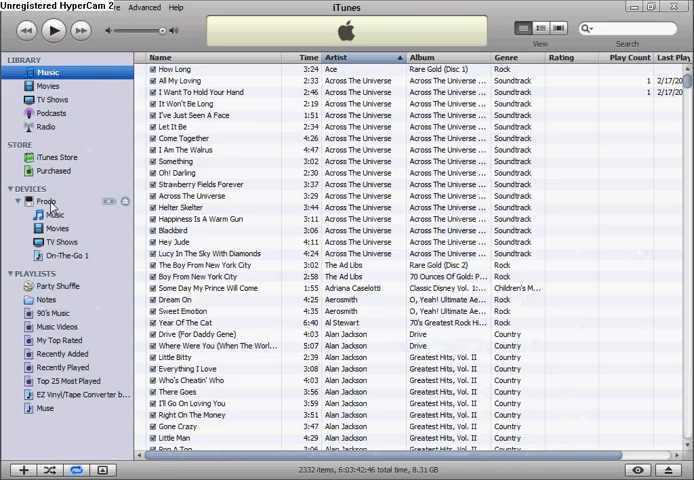
left_click(55, 201)
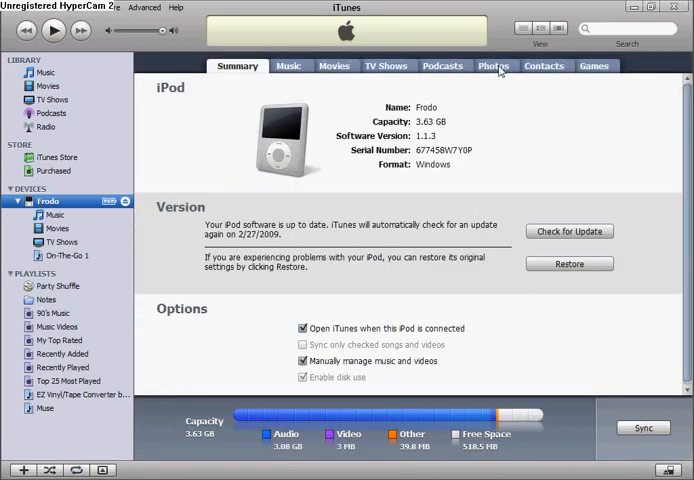
- Turn on photo syncing for Frodo from the 'pic' folder and apply to start syncing
left_click(493, 66)
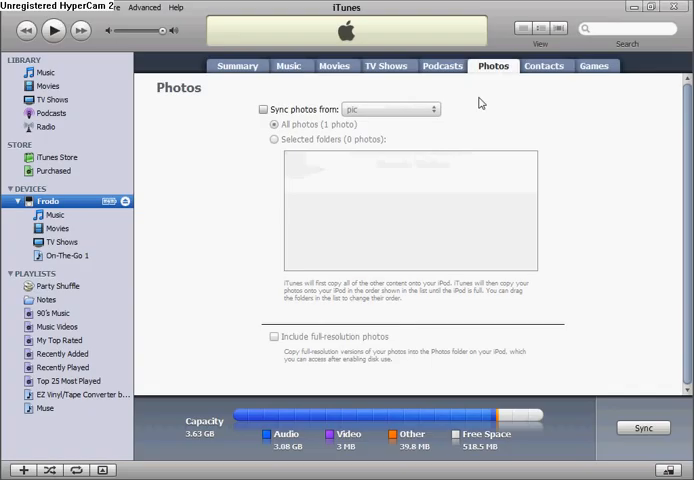
left_click(263, 109)
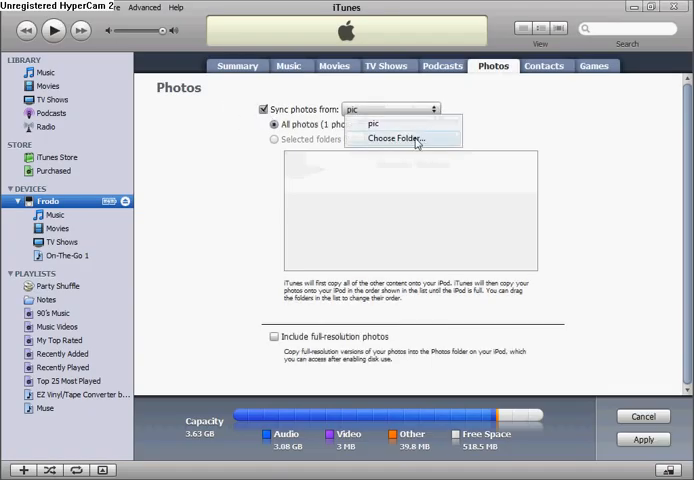
left_click(396, 138)
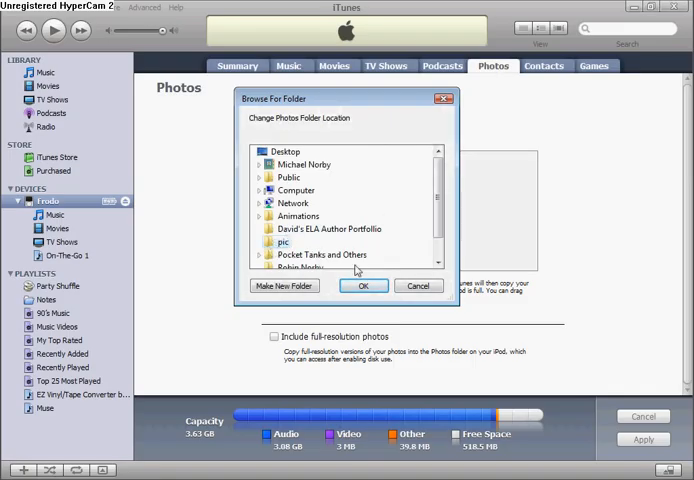
left_click(364, 285)
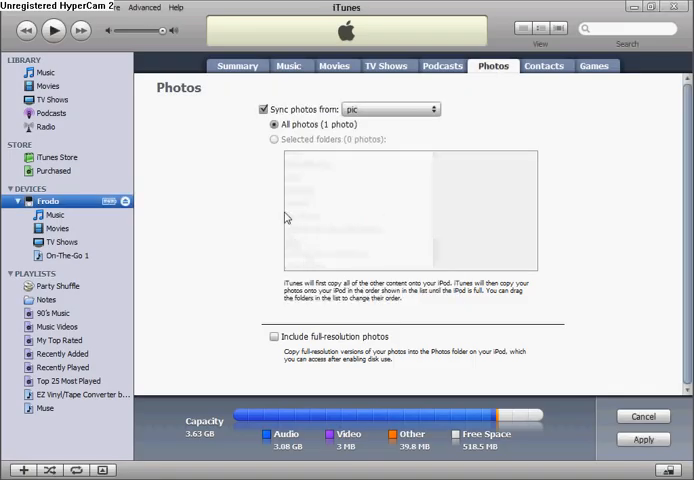
mouse_move(527, 281)
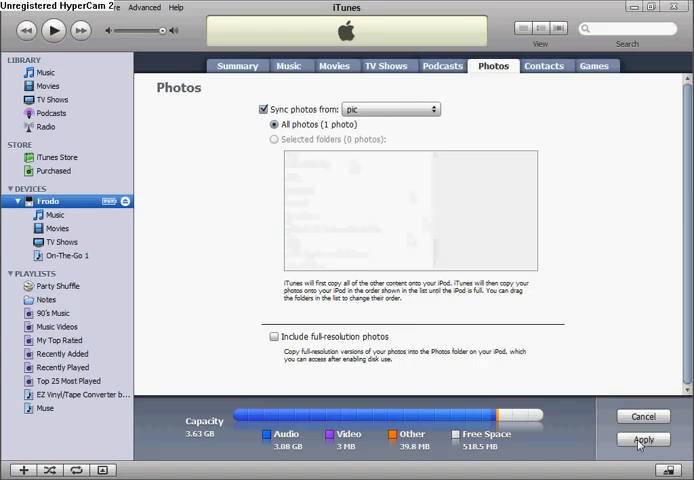
left_click(643, 439)
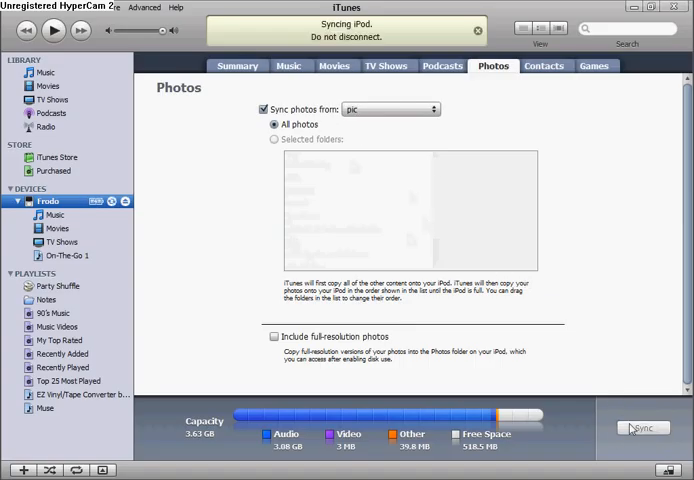